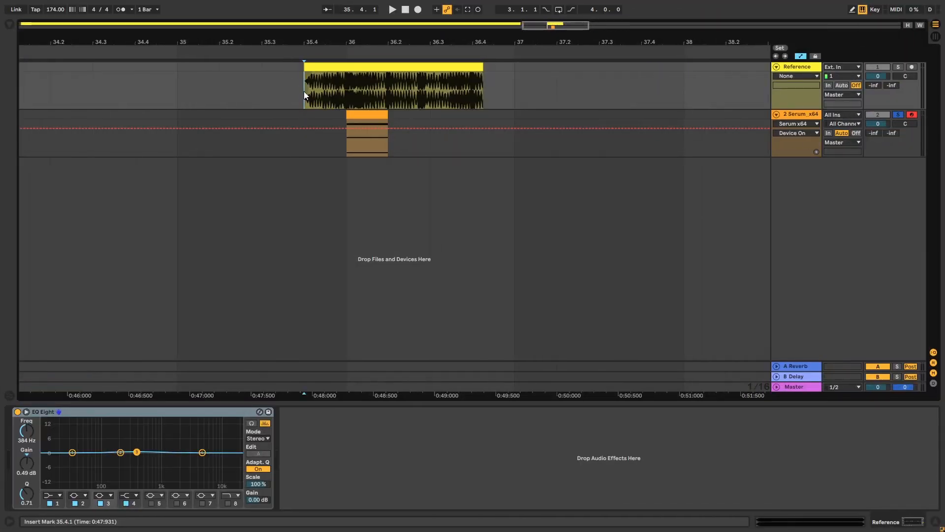
pyautogui.moveTo(668, 88)
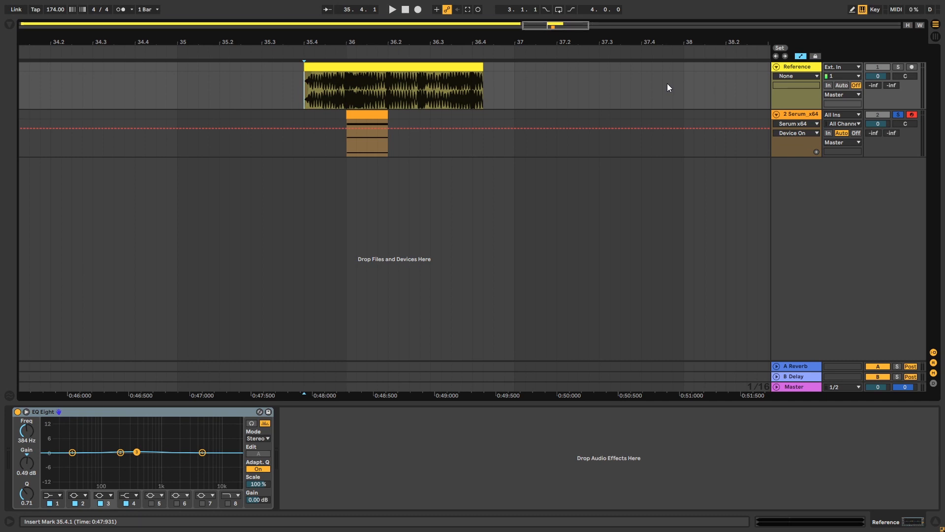
pyautogui.moveTo(661, 99)
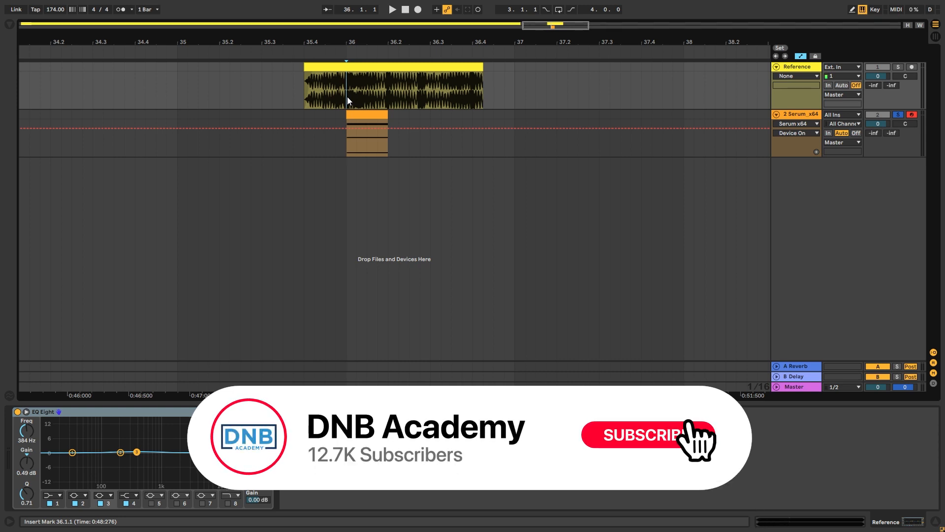
# - Enable OSC B as a saw and set 16 unison voices on both oscillators
pyautogui.click(640, 434)
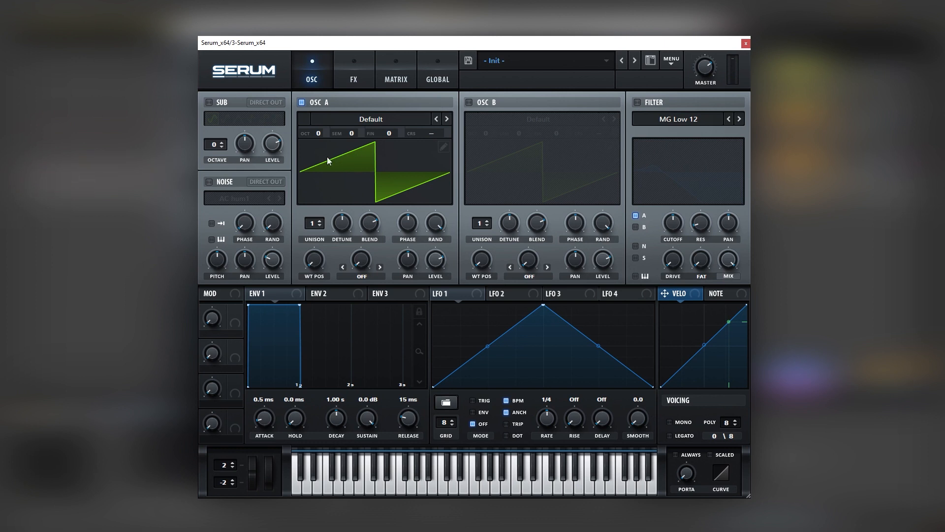
pyautogui.moveTo(499, 294)
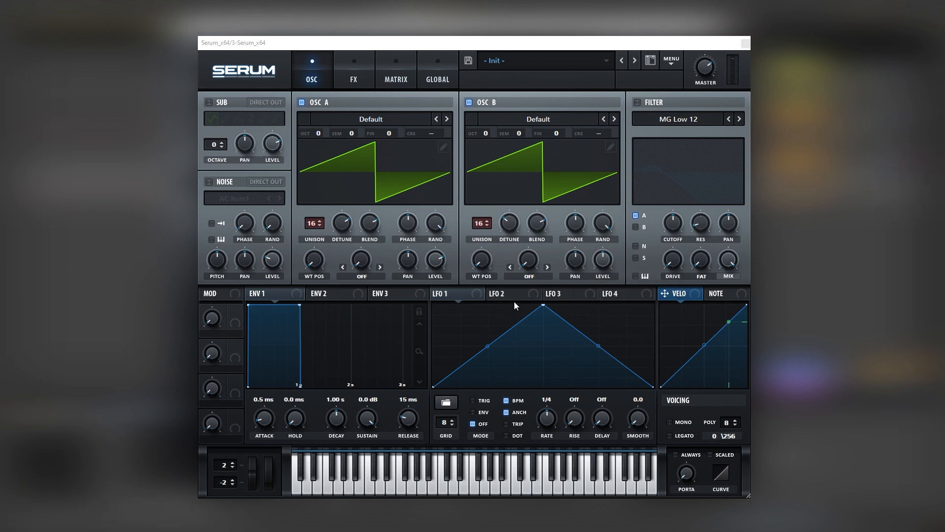
# - Route LFO 2 to the OSC A and OSC B Level knobs, shape it as a falling ramp in TRIG mode
pyautogui.click(505, 293)
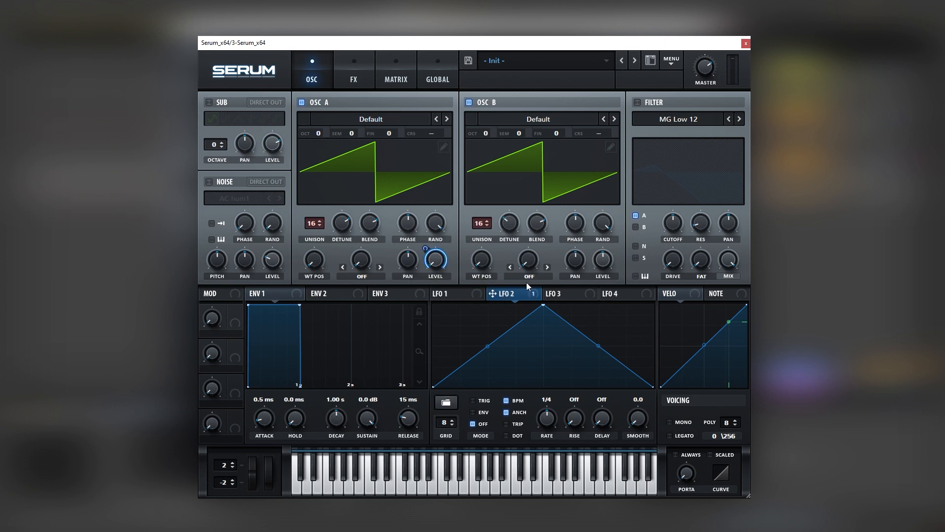
pyautogui.moveTo(601, 259); pyautogui.dragTo(601, 253)
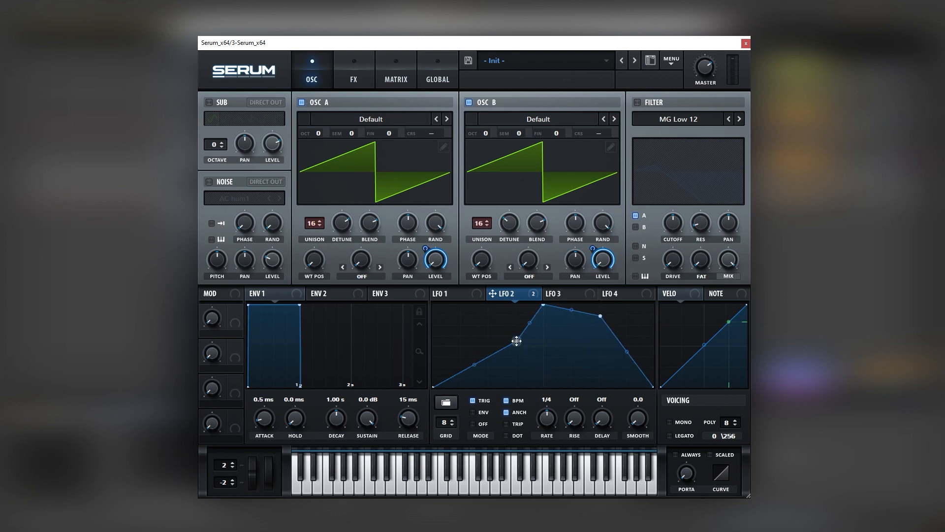
pyautogui.moveTo(516, 341); pyautogui.dragTo(599, 347)
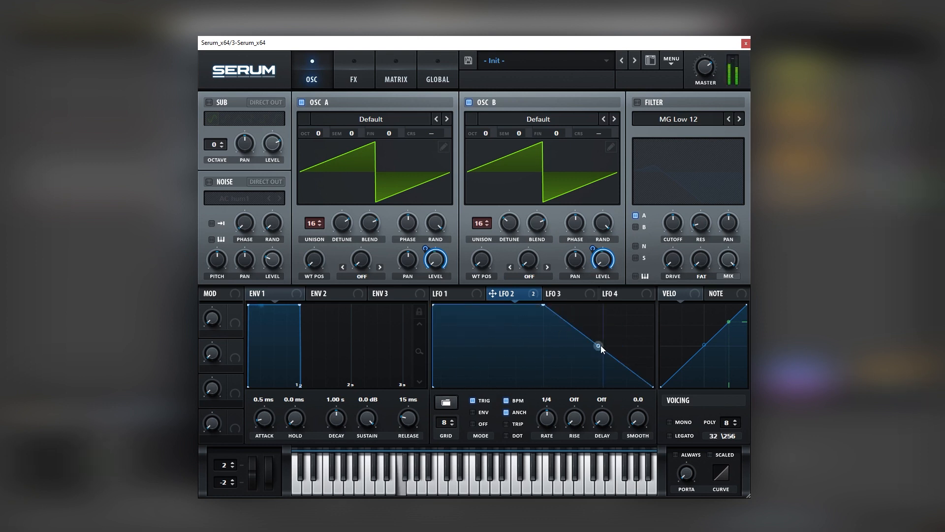
pyautogui.click(473, 411)
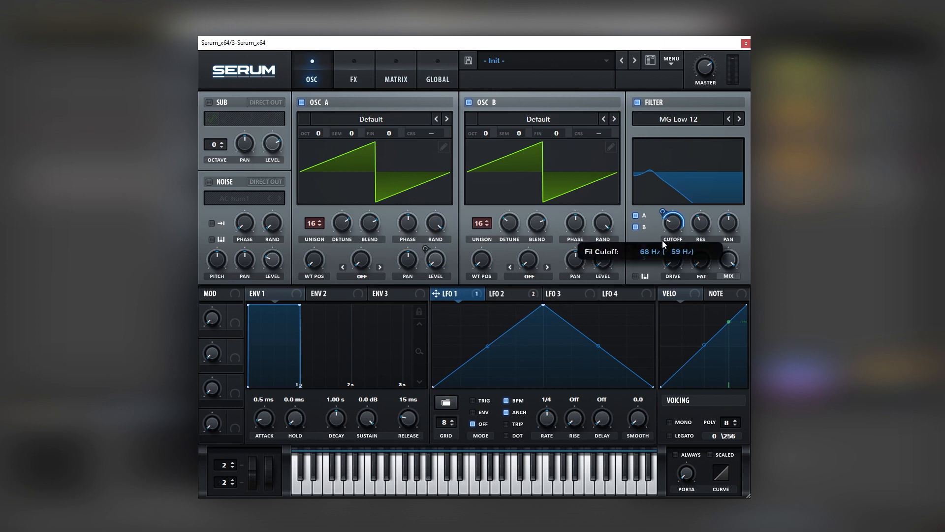
# - Lower the filter cutoff and drive it with LFO 1 in ENV mode with a rounded peak
pyautogui.moveTo(670, 224); pyautogui.dragTo(669, 214)
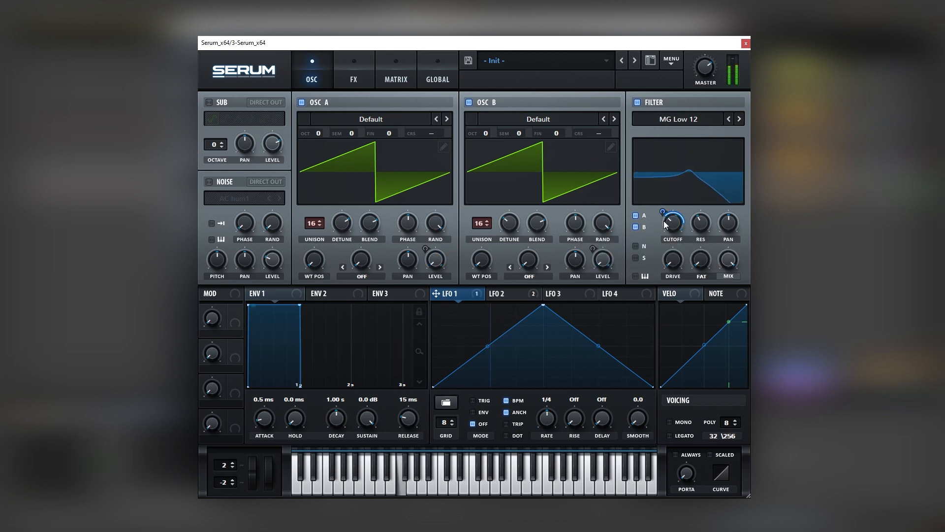
pyautogui.click(473, 411)
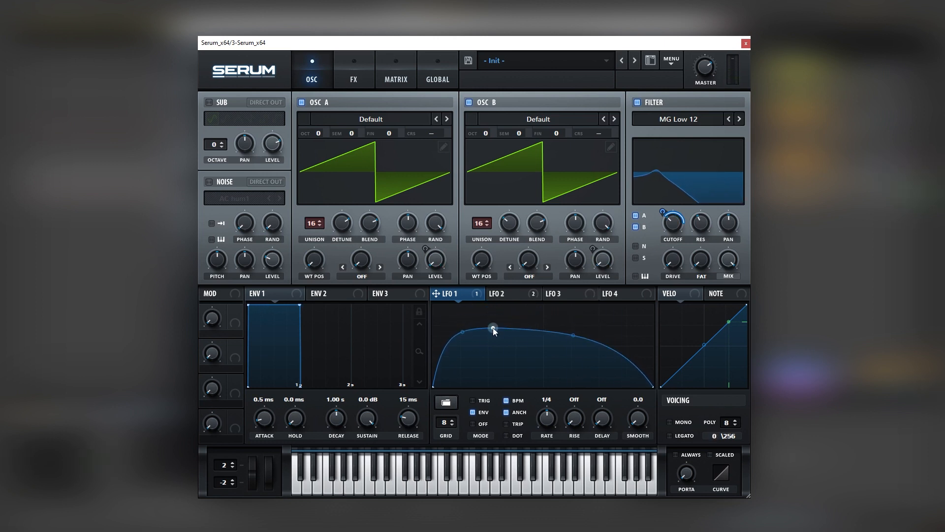
pyautogui.moveTo(494, 331); pyautogui.dragTo(495, 331)
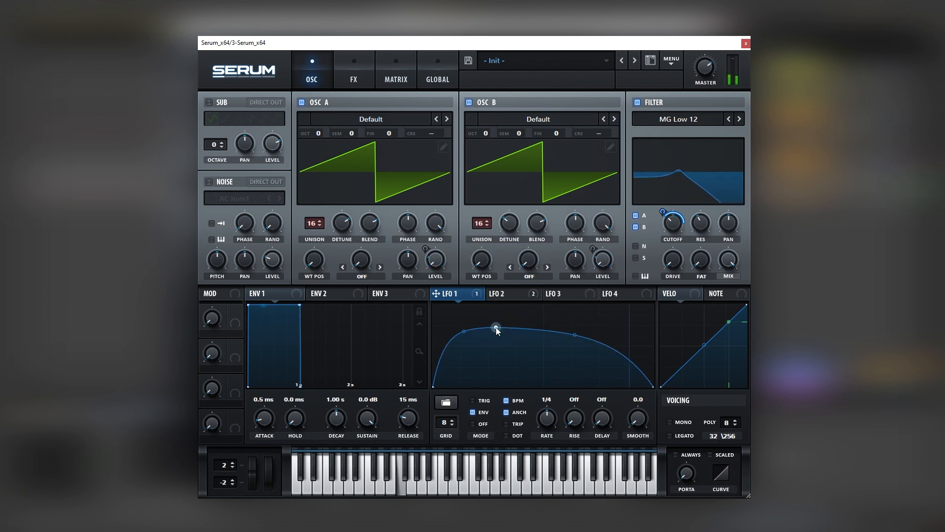
pyautogui.moveTo(494, 330); pyautogui.dragTo(491, 340)
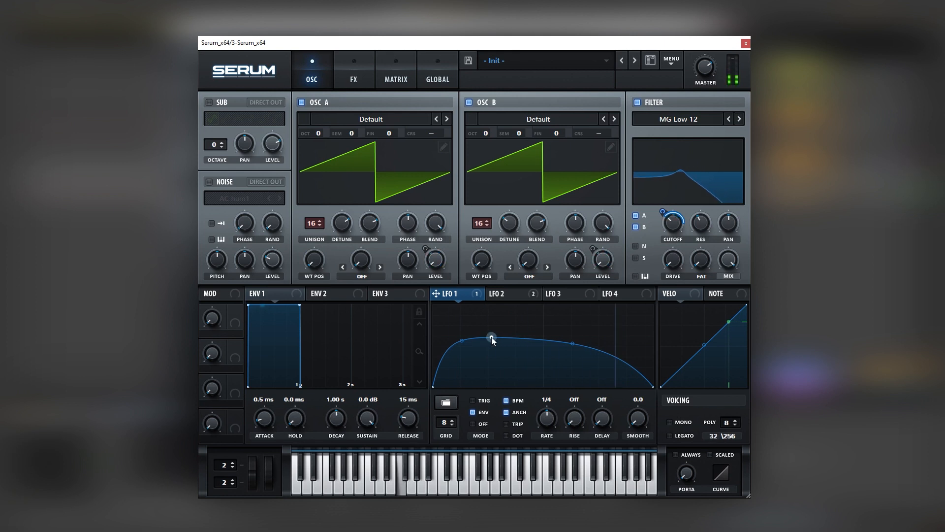
pyautogui.moveTo(491, 337); pyautogui.dragTo(492, 355)
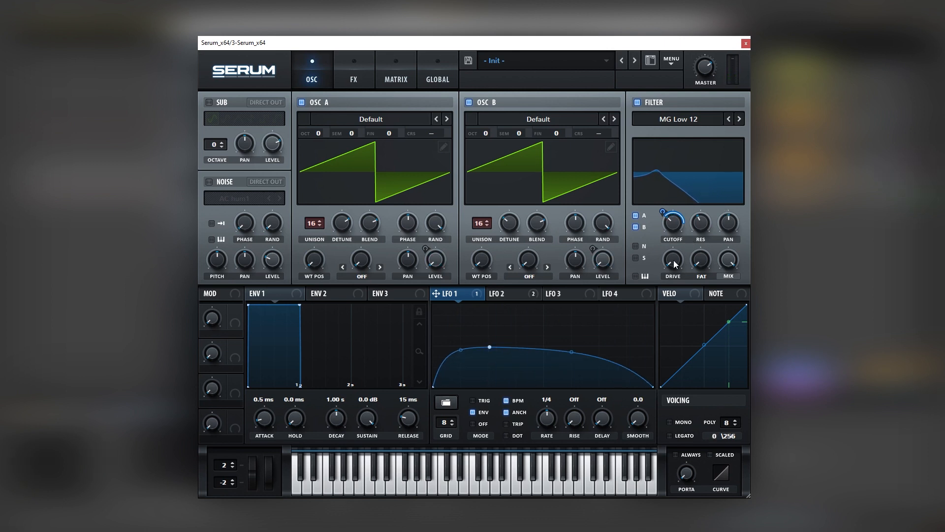
pyautogui.moveTo(672, 259)
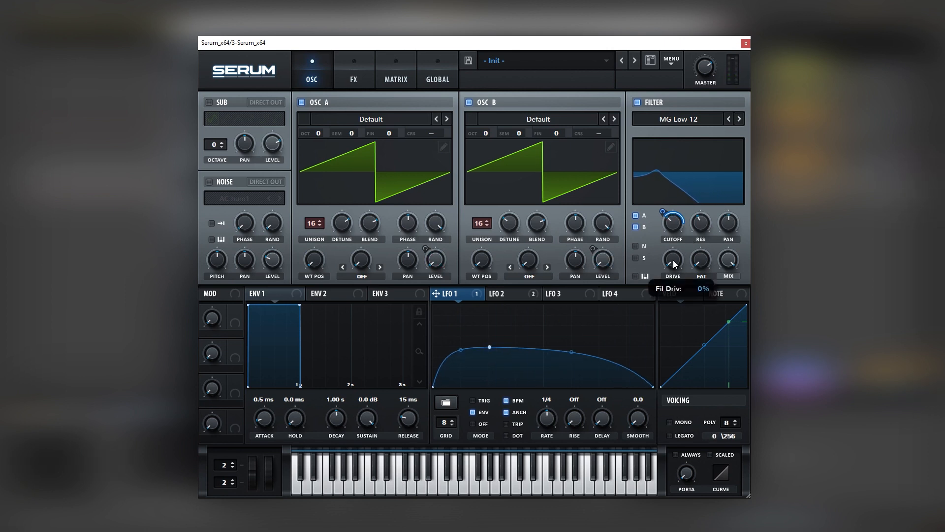
# - Adjust filter drive and reshape LFO 1 into a rise-and-hold curve with a flat sustain
pyautogui.moveTo(672, 260); pyautogui.dragTo(672, 241)
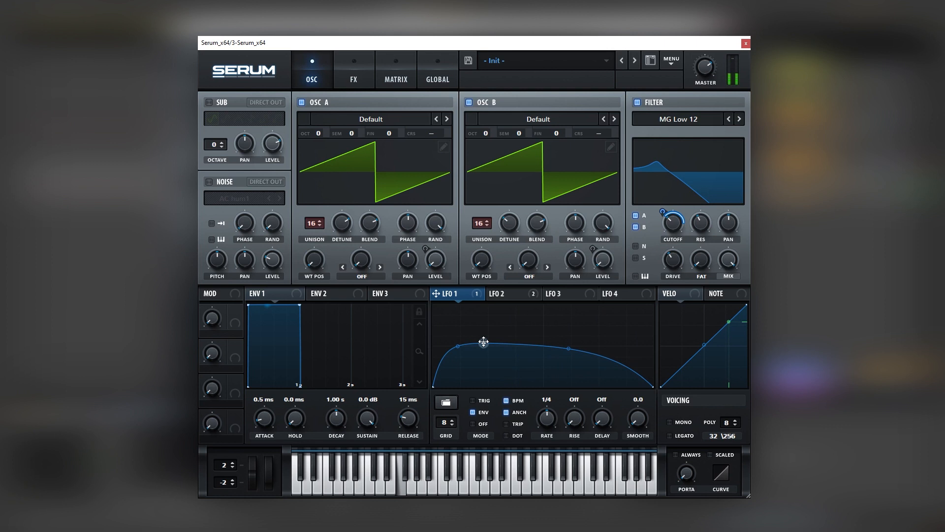
pyautogui.moveTo(458, 346); pyautogui.dragTo(484, 342)
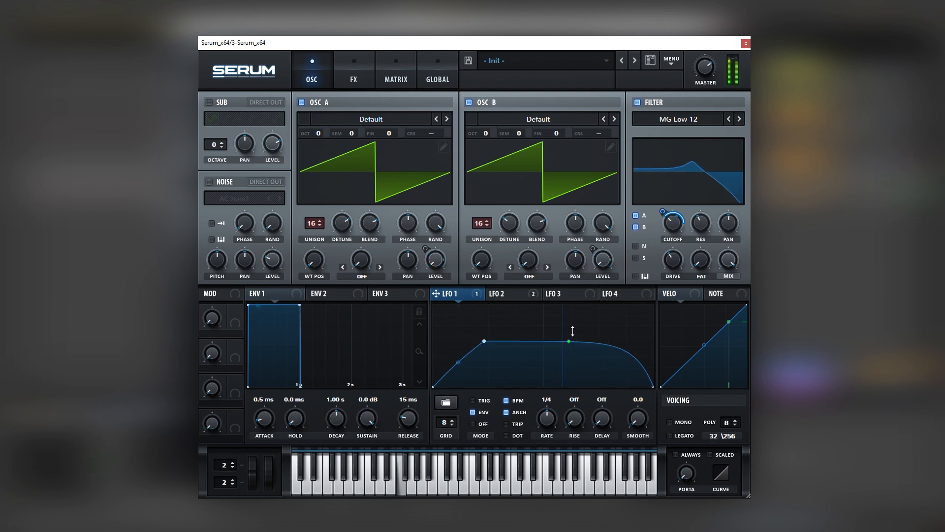
pyautogui.moveTo(571, 331); pyautogui.dragTo(570, 354)
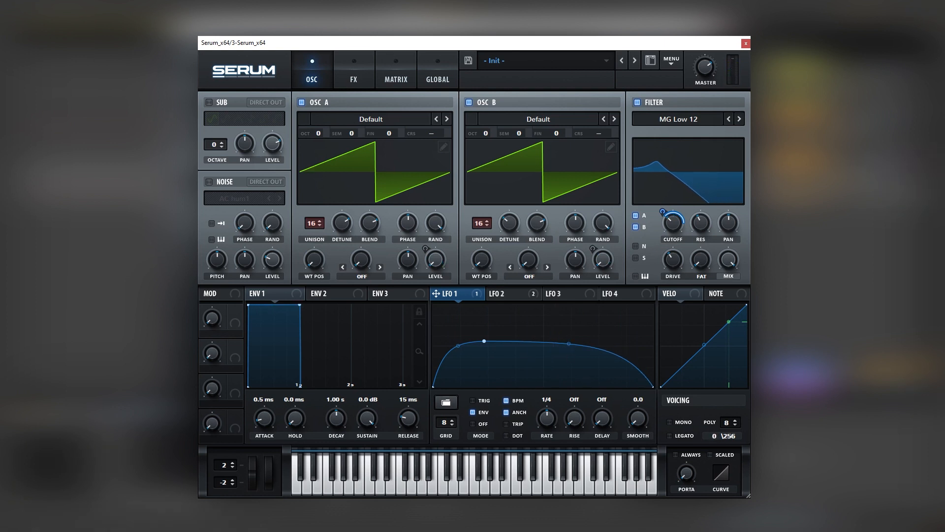
# - Enable Hyper/Dimension, tube distortion, chorus (Mix 85%) and compressor with raised gain in the FX rack
pyautogui.click(354, 69)
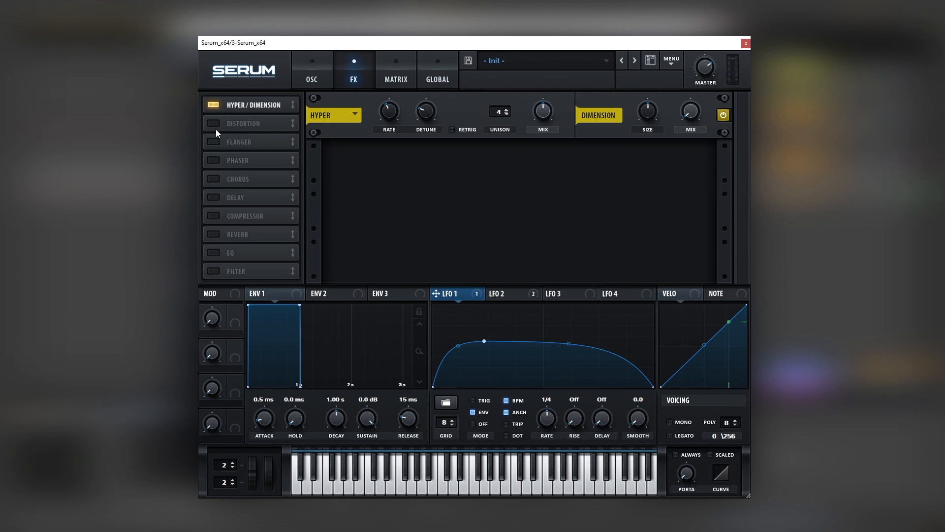
pyautogui.moveTo(216, 134)
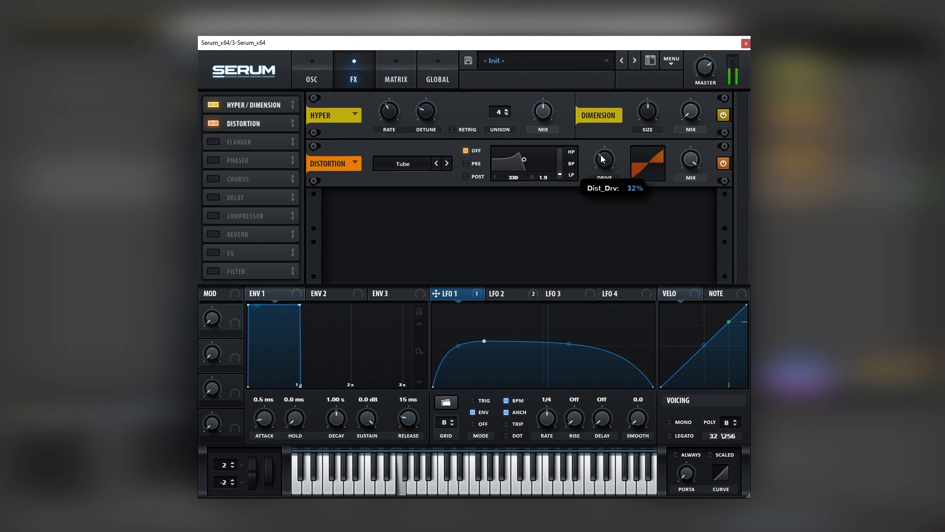
pyautogui.click(214, 178)
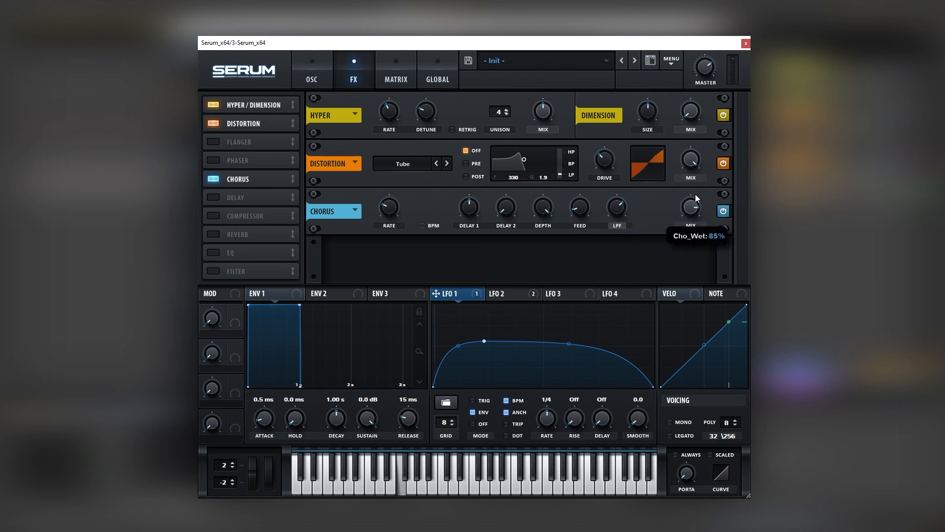
pyautogui.click(250, 216)
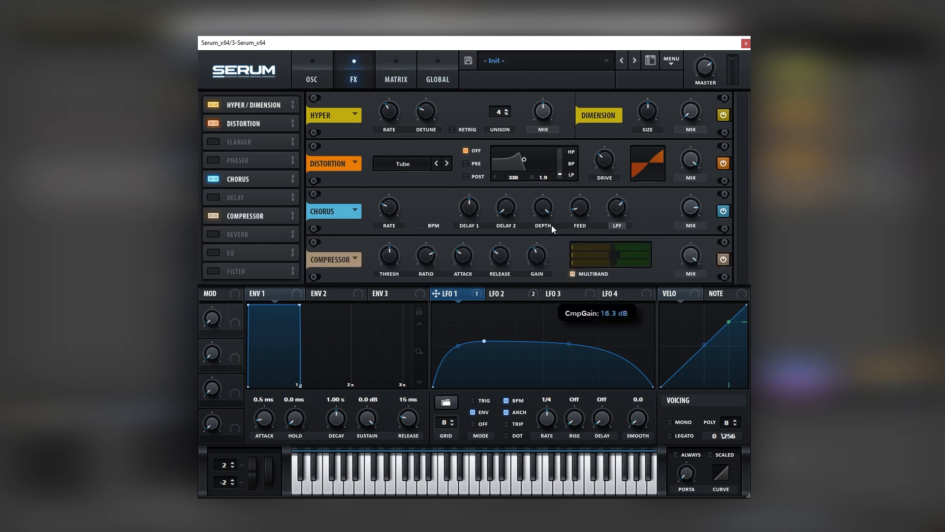
pyautogui.moveTo(536, 253); pyautogui.dragTo(530, 260)
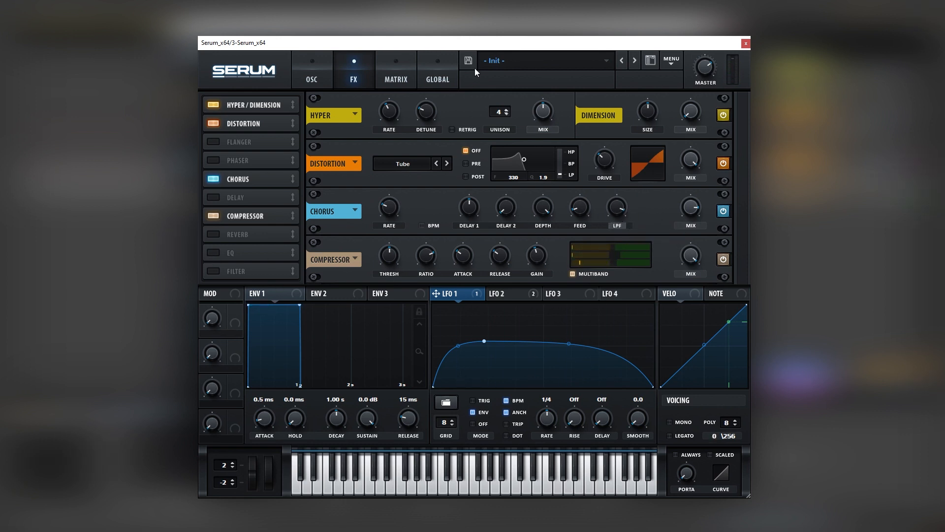
# - Load Monster 8 in OSC A and Monster 2 in OSC B, sweep WT POS and lower cutoff near 35 Hz
pyautogui.click(311, 63)
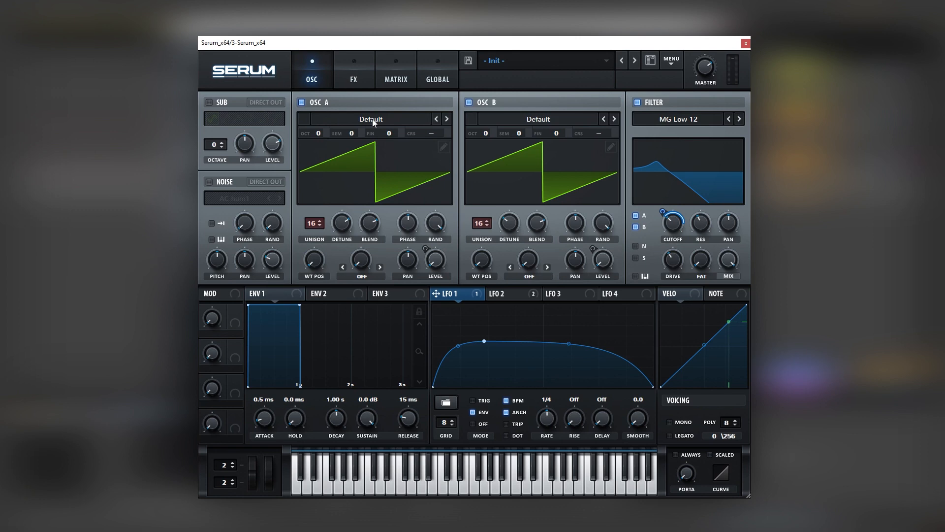
pyautogui.click(370, 119)
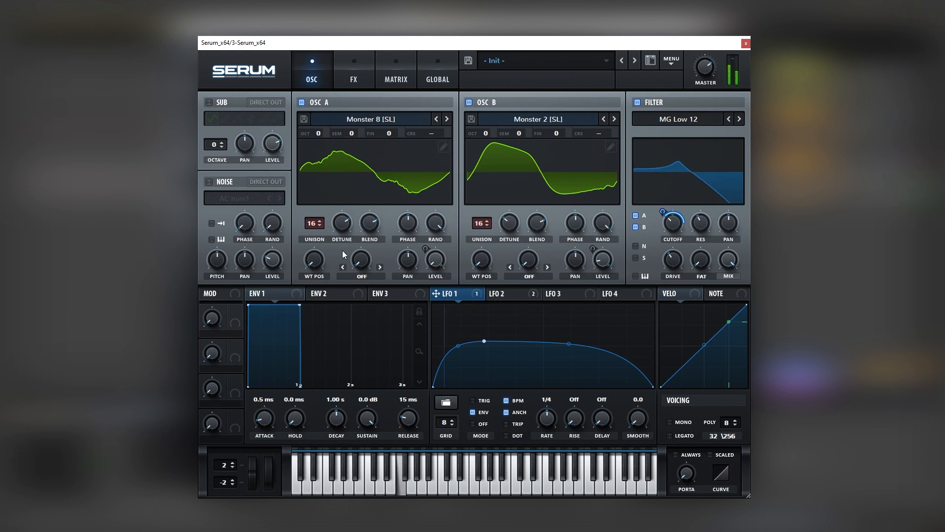
pyautogui.moveTo(313, 258); pyautogui.dragTo(313, 253)
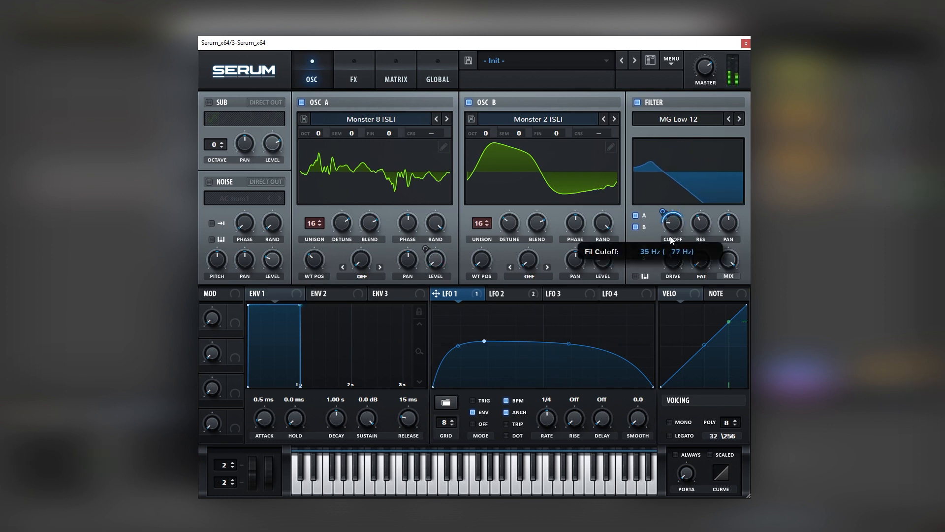
pyautogui.click(354, 62)
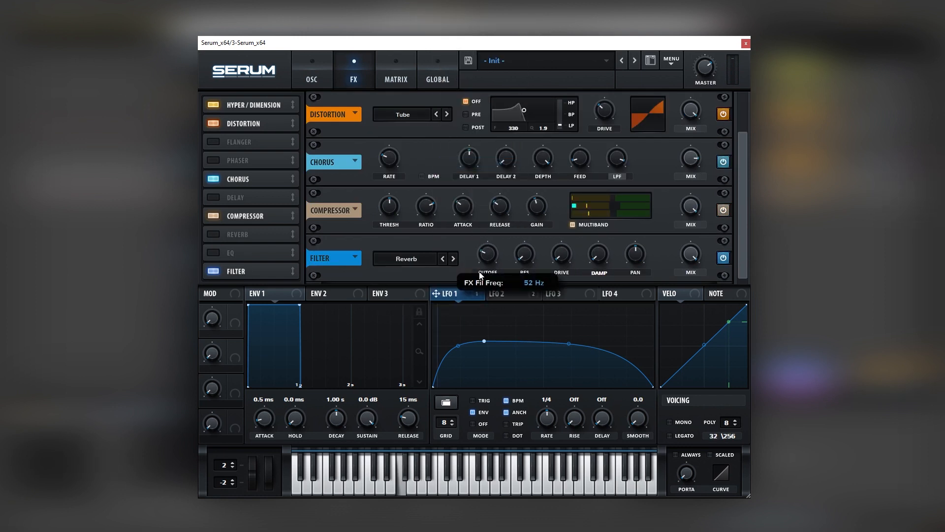
# - Set the reverb's filter frequency near 52 Hz and raise its resonance
pyautogui.moveTo(487, 253); pyautogui.dragTo(487, 242)
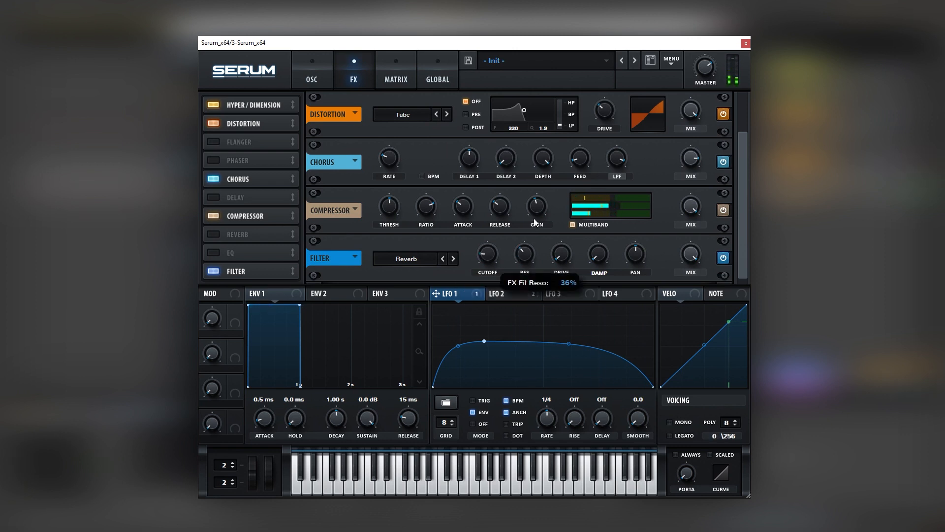
pyautogui.moveTo(252, 277)
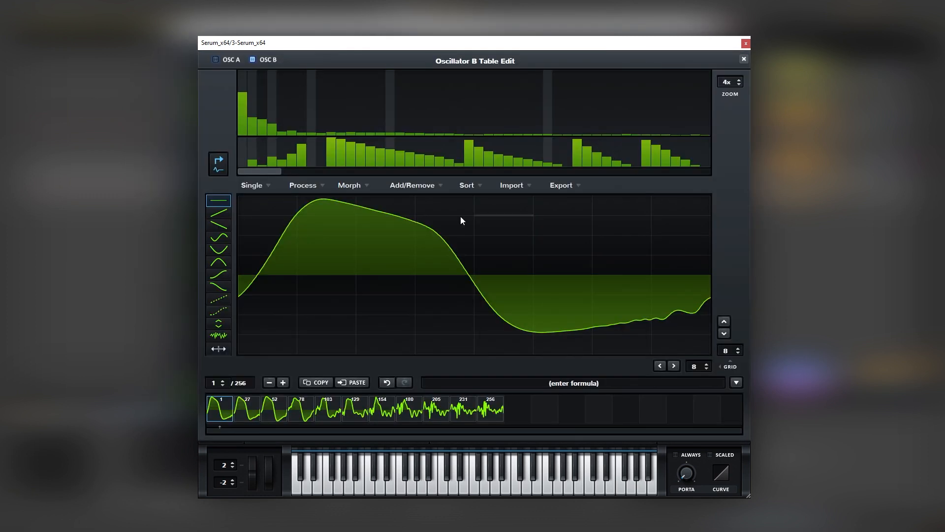
# - Close OSC B's wavetable editor, check the FX chain with the reverb filter off, and return to the oscillators
pyautogui.click(743, 58)
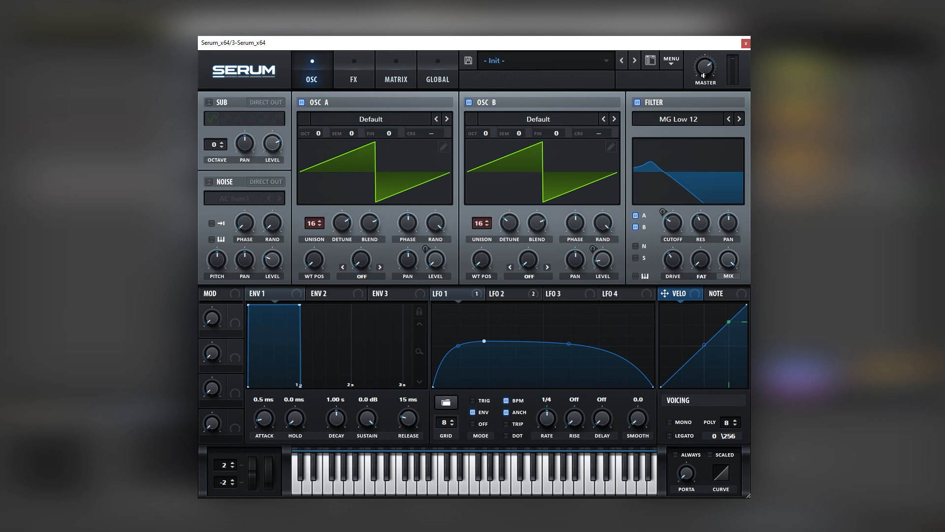
pyautogui.click(354, 69)
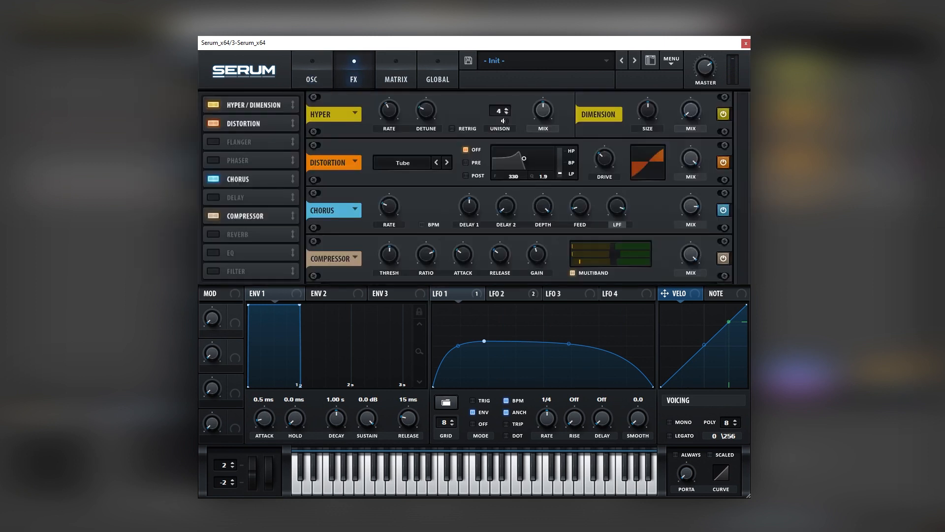
pyautogui.moveTo(615, 207)
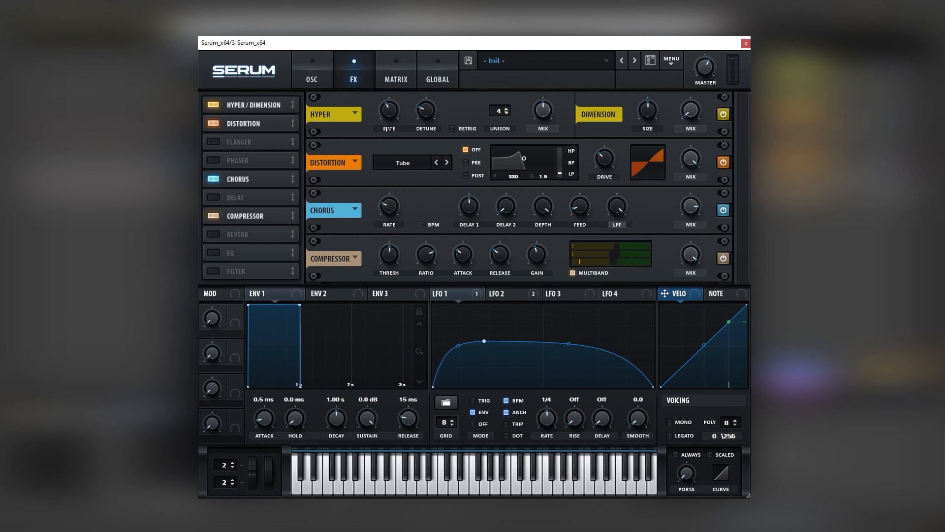
pyautogui.click(311, 69)
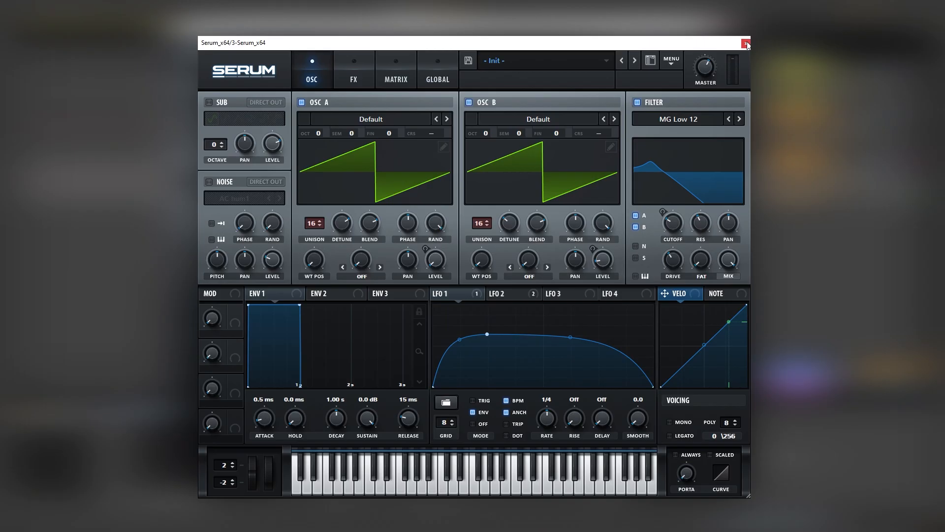
# - Close Serum, select the G2 and G#2 notes of the stacked chord, and reopen Serum
pyautogui.click(747, 42)
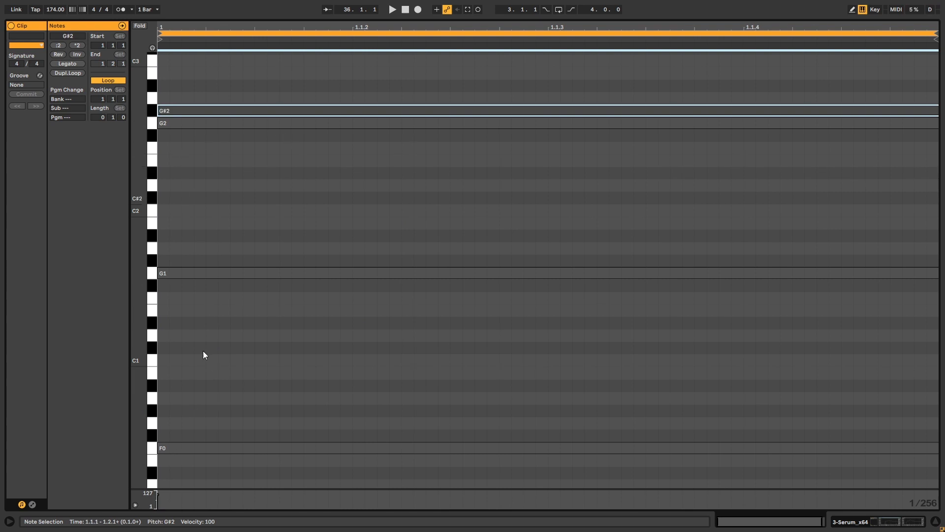
pyautogui.click(168, 452)
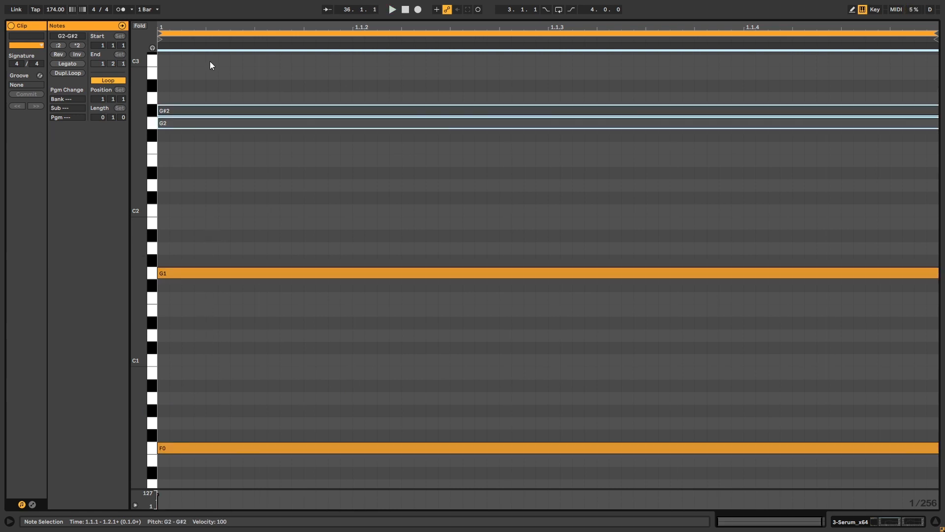
pyautogui.click(390, 8)
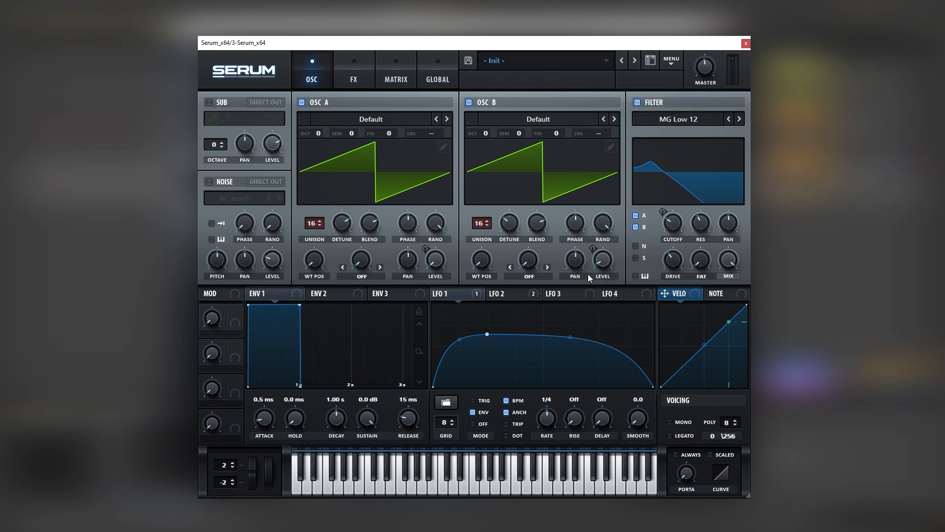
# - Set compressor gain to 17 dB, OSC A to Monster 4 and the filter to MG Low 6, then close Serum
pyautogui.click(353, 69)
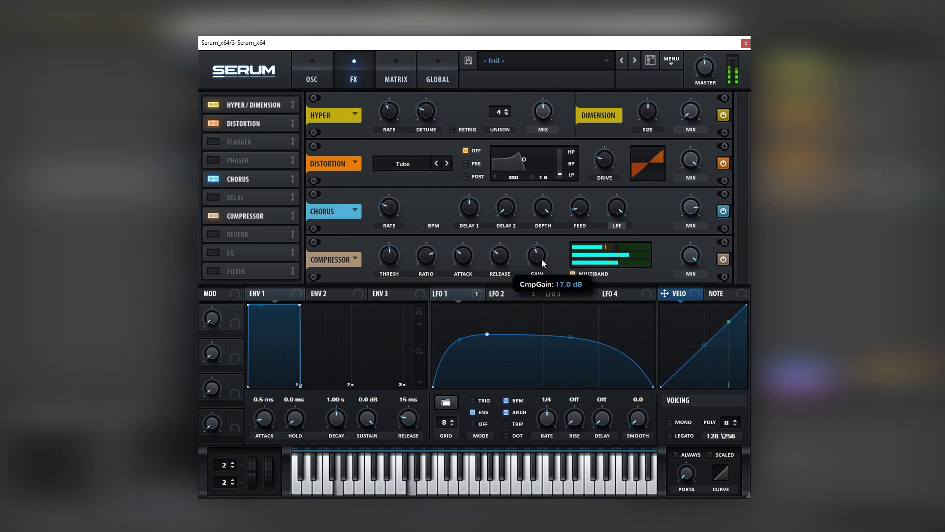
pyautogui.click(311, 69)
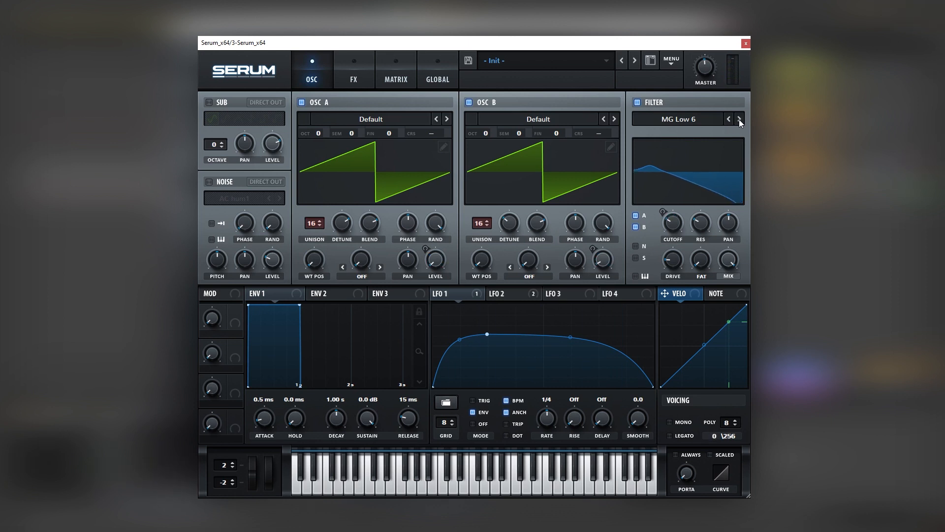
pyautogui.click(740, 119)
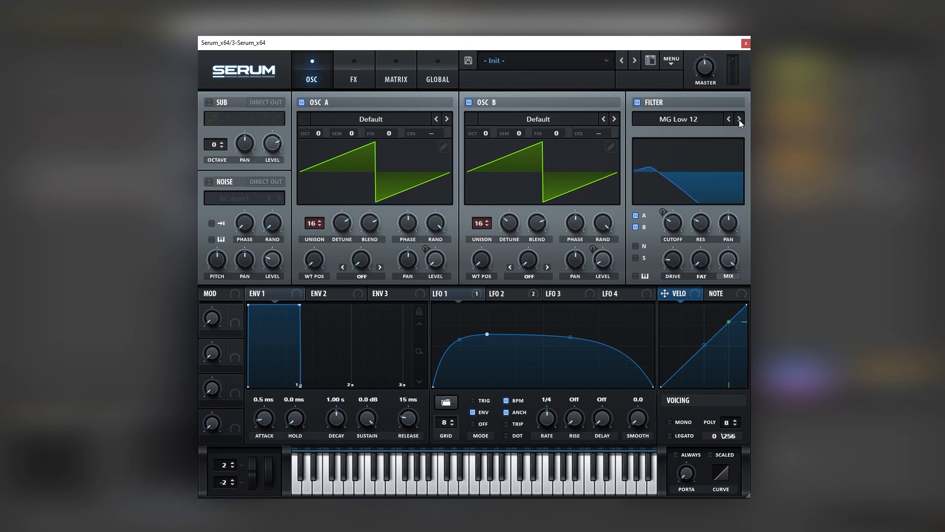
pyautogui.click(739, 118)
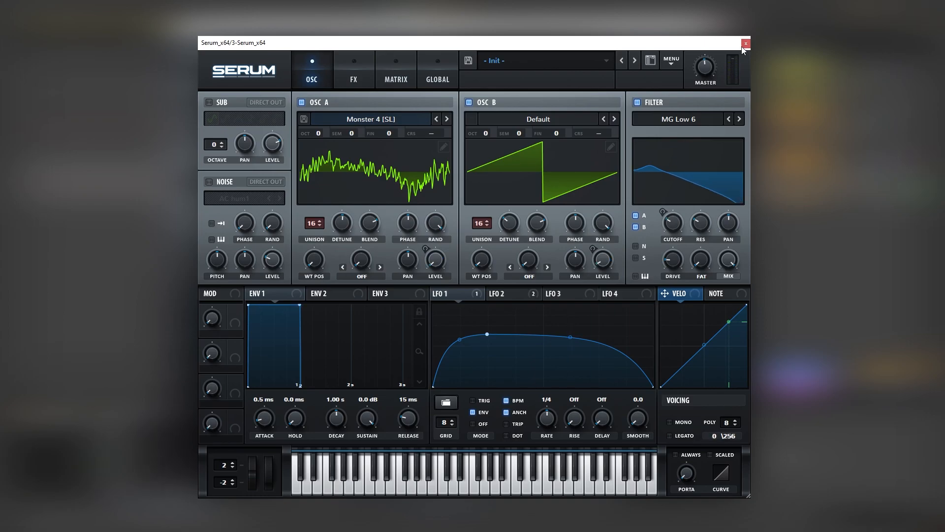
pyautogui.click(745, 44)
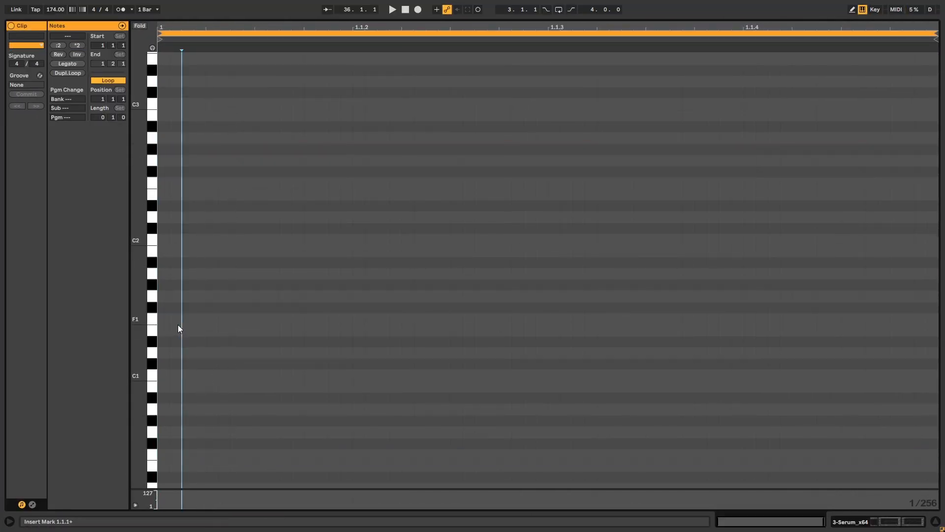
# - Draw bar-long notes and move them to form a D#1, F#1, A#1 chord
pyautogui.moveTo(157, 352); pyautogui.dragTo(642, 352)
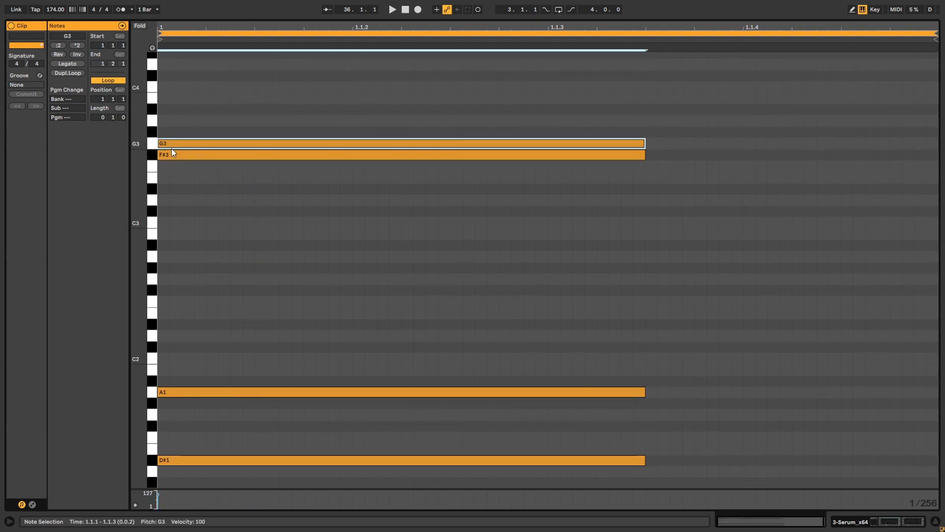
pyautogui.click(391, 9)
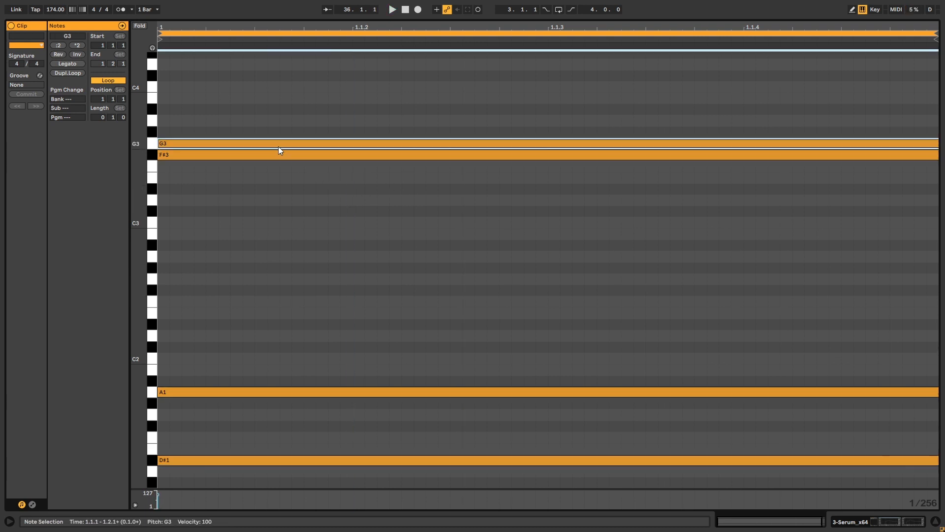
pyautogui.moveTo(278, 144); pyautogui.dragTo(277, 279)
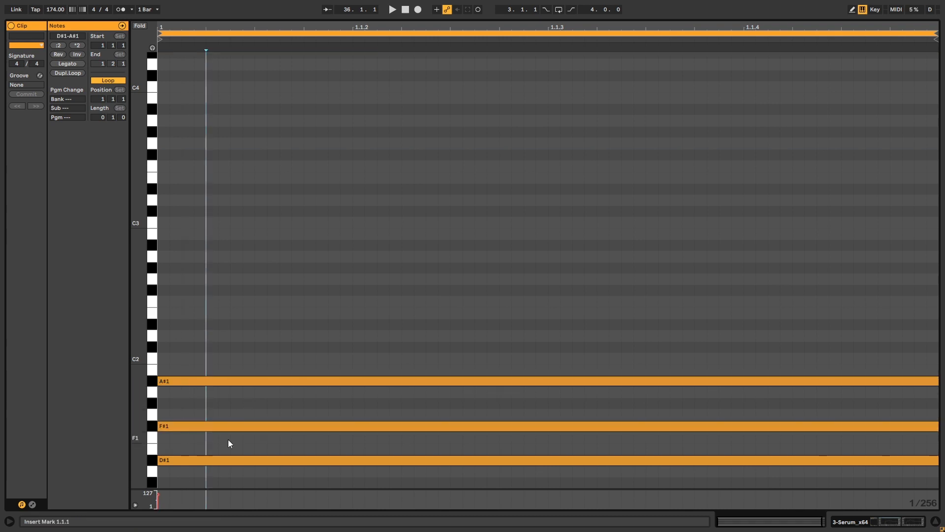
# - Revoice the chord notes toward D#0, F#1, D2 and D#2 in the piano roll
pyautogui.click(200, 402)
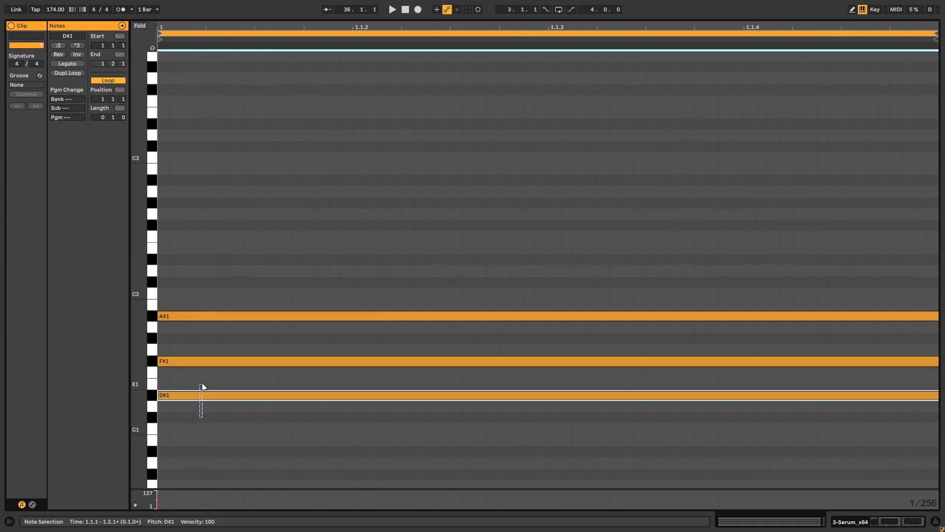
pyautogui.scroll(-3)
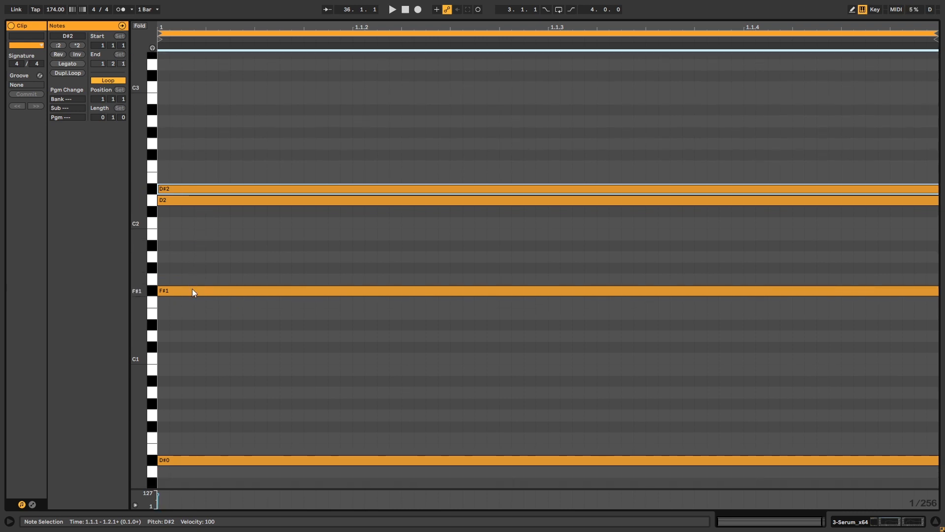
pyautogui.click(391, 9)
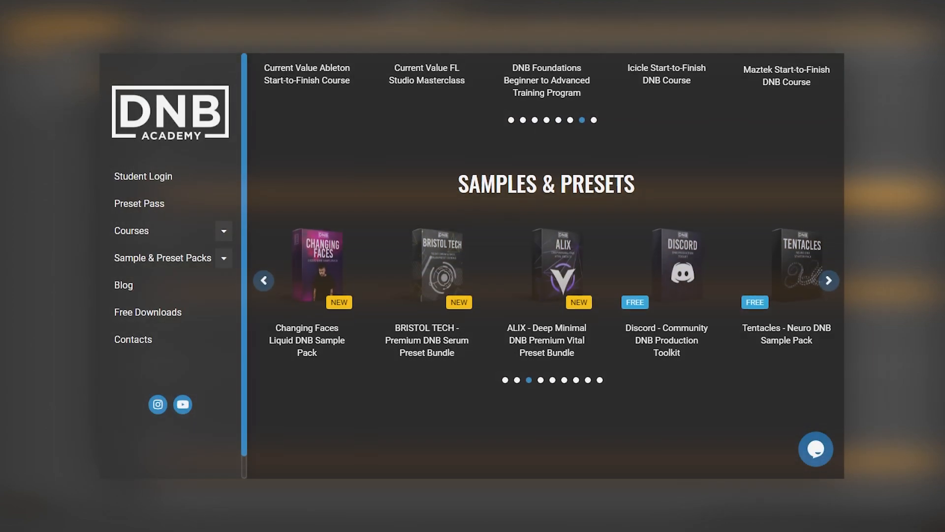
# - Scroll the DNB Academy homepage down to the Preset Pass section
pyautogui.scroll(-3)
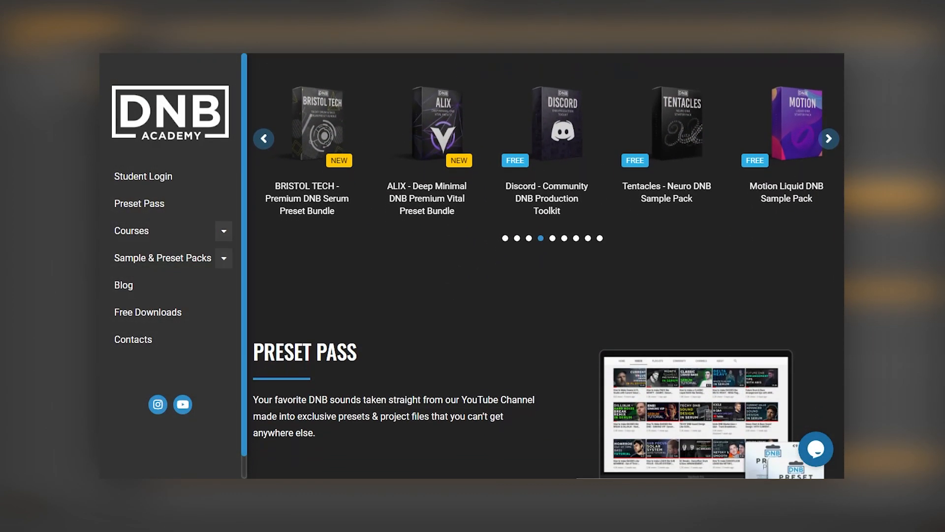
pyautogui.scroll(-3)
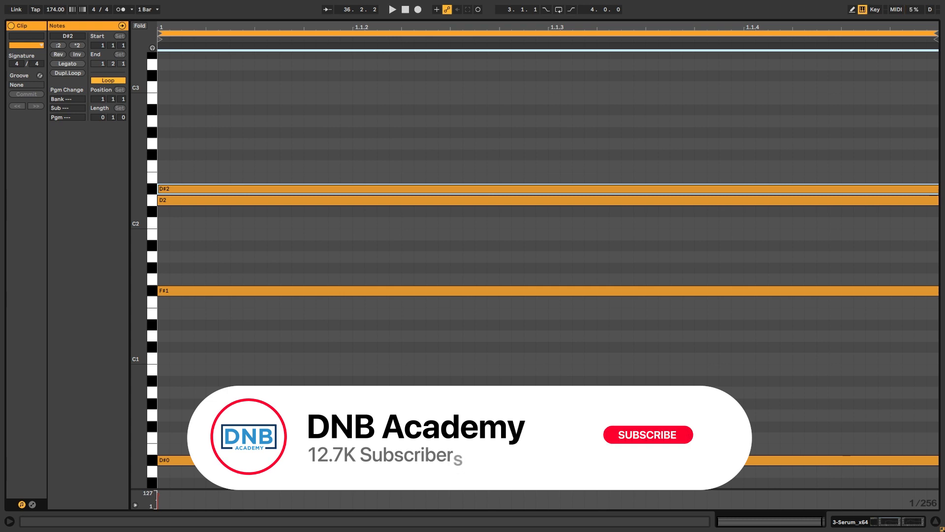
pyautogui.click(647, 434)
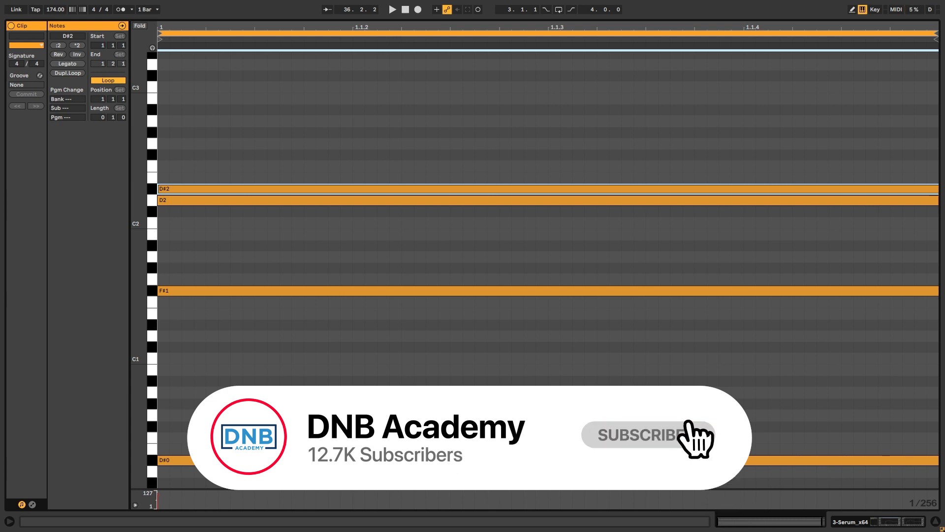
pyautogui.click(637, 434)
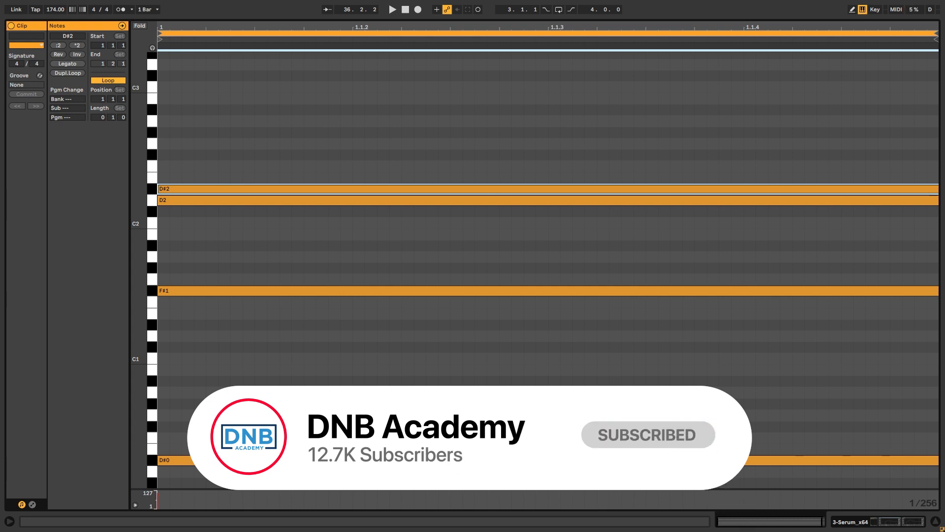